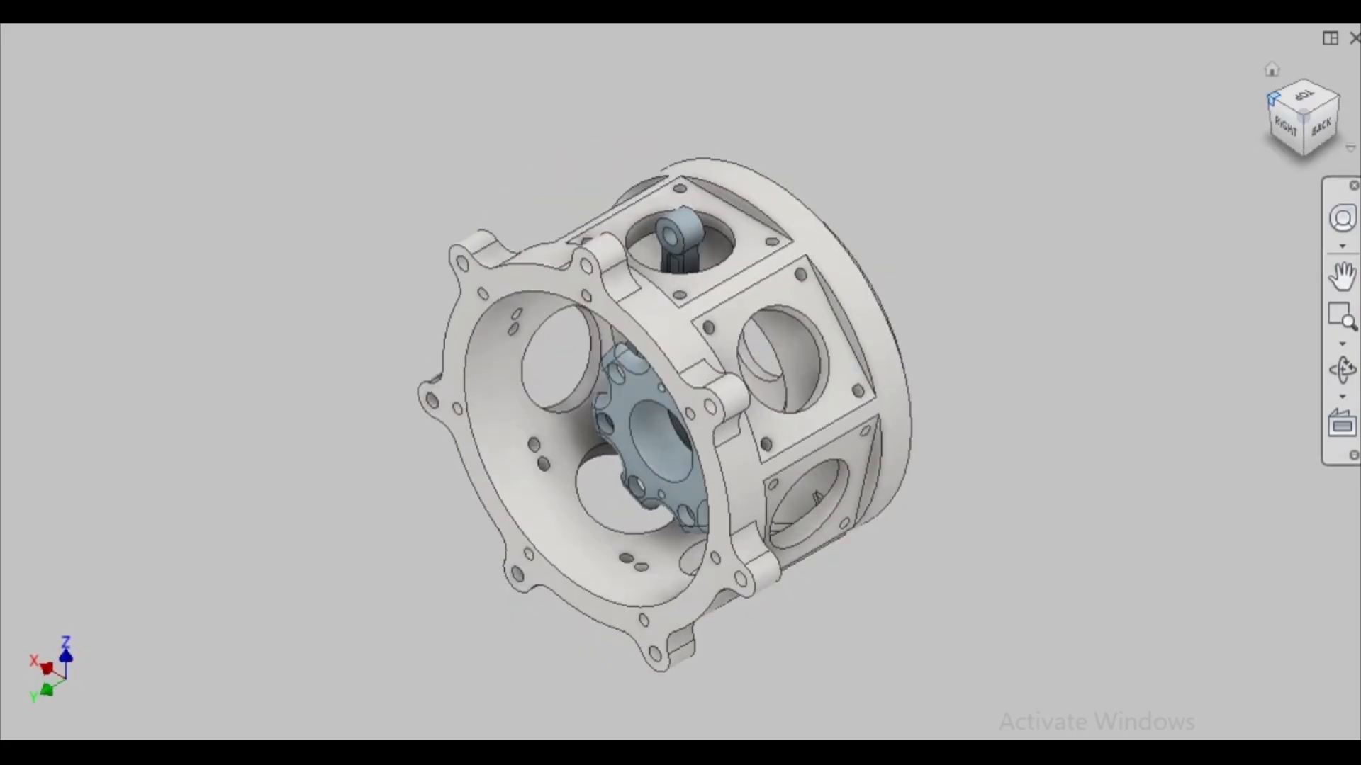
Step: Show the crankcase see-through so the piston, connecting rod and red crankshaft are visible inside
{"action": "left_click", "coordinate": [1278, 130]}
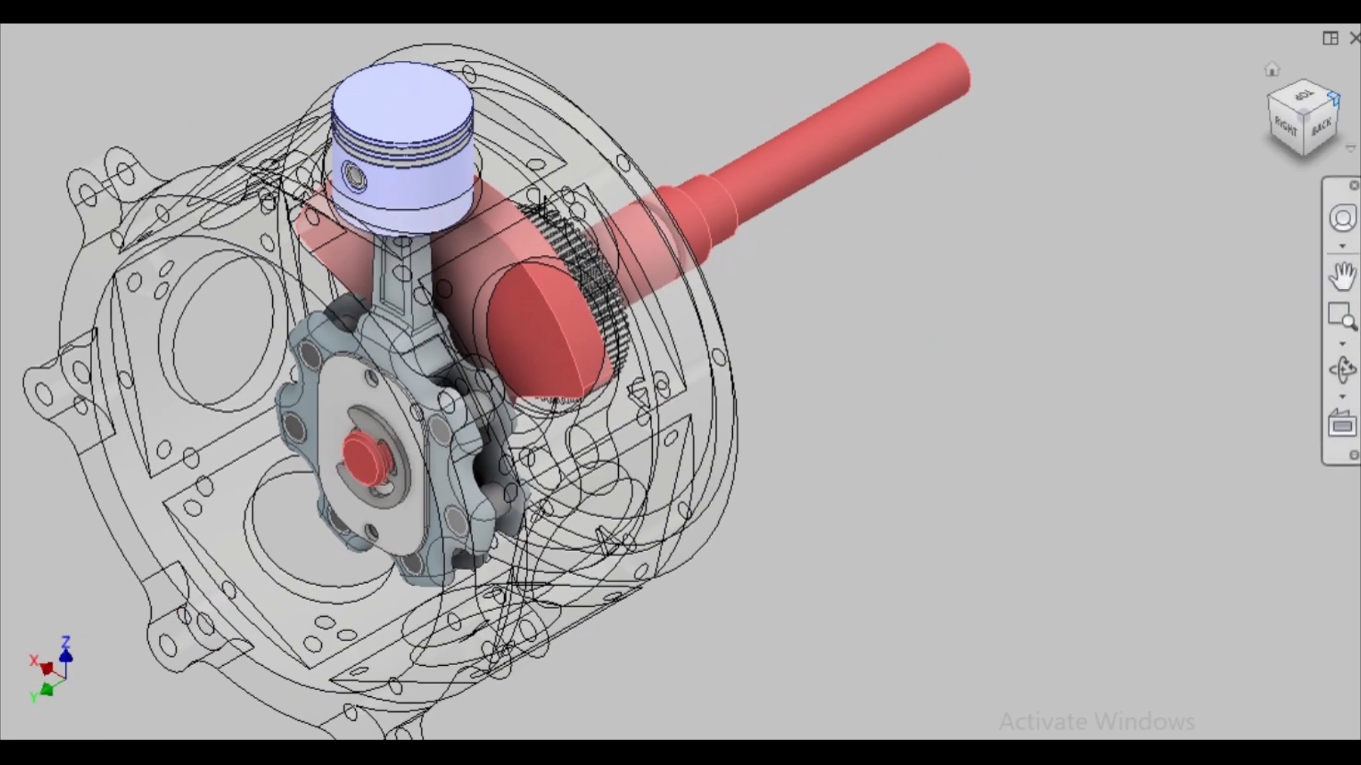
Step: Zoom out to see the finned cylinder, spark plug cap, pushrods and added pistons on the crankcase
{"action": "scroll", "scroll_direction": "down", "scroll_amount": 3}
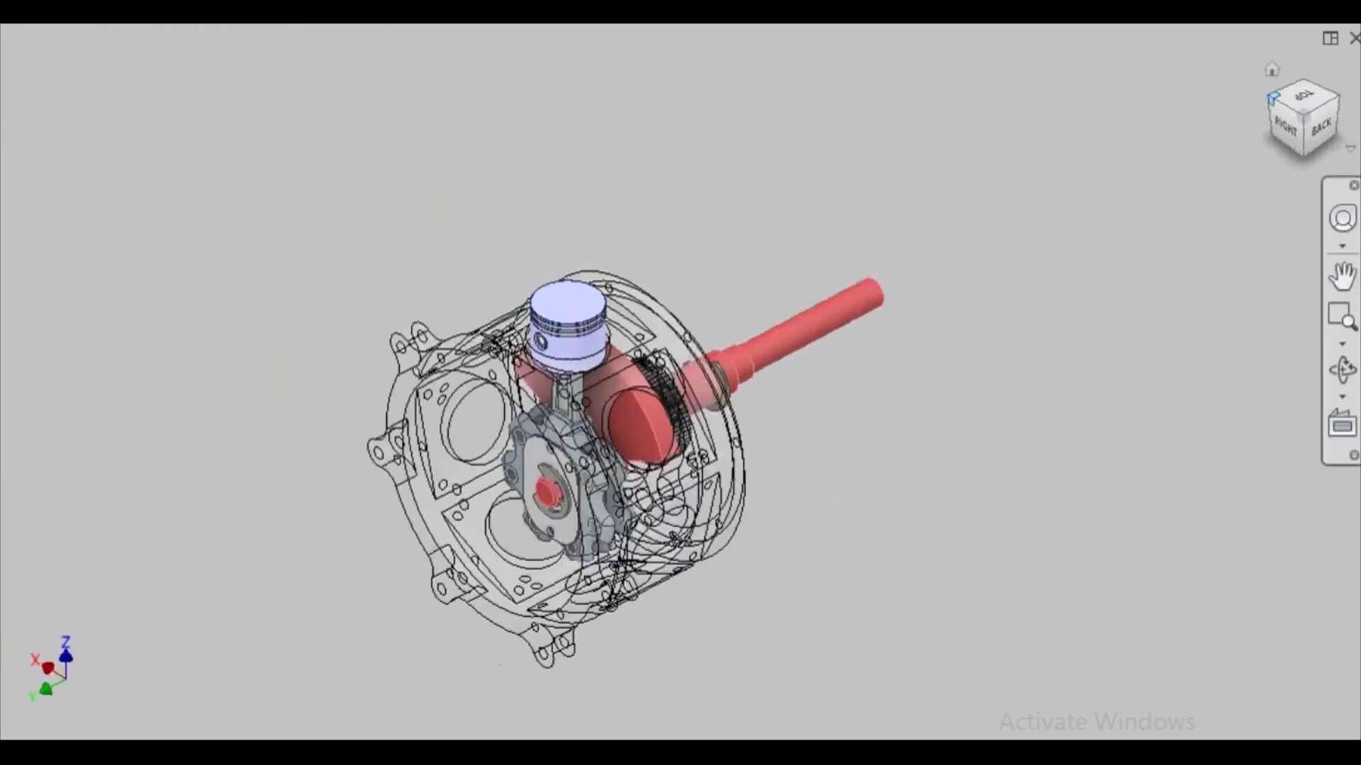
{"action": "scroll", "scroll_direction": "down", "scroll_amount": 3}
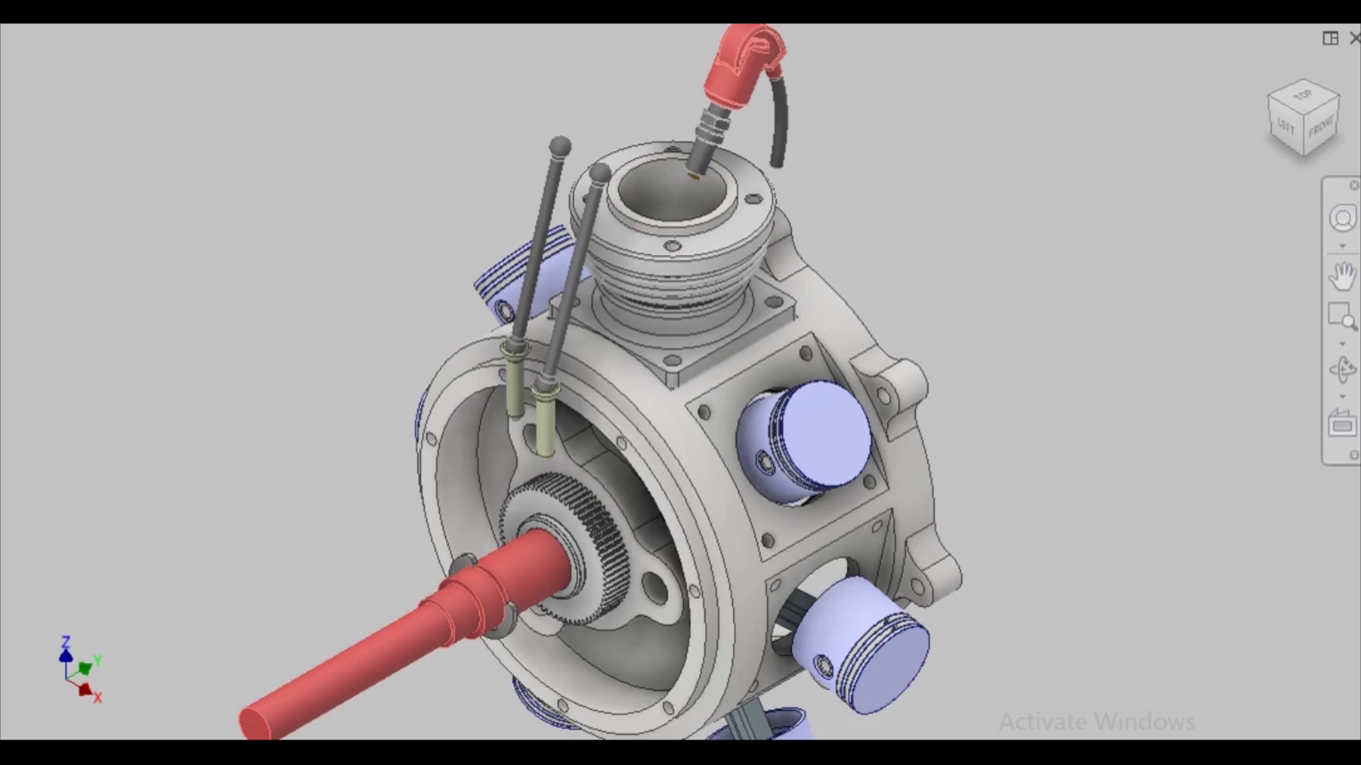
Step: Seat the green rocker box with its rocker arm on the first cylinder head above the pushrods
{"action": "left_click", "coordinate": [672, 187]}
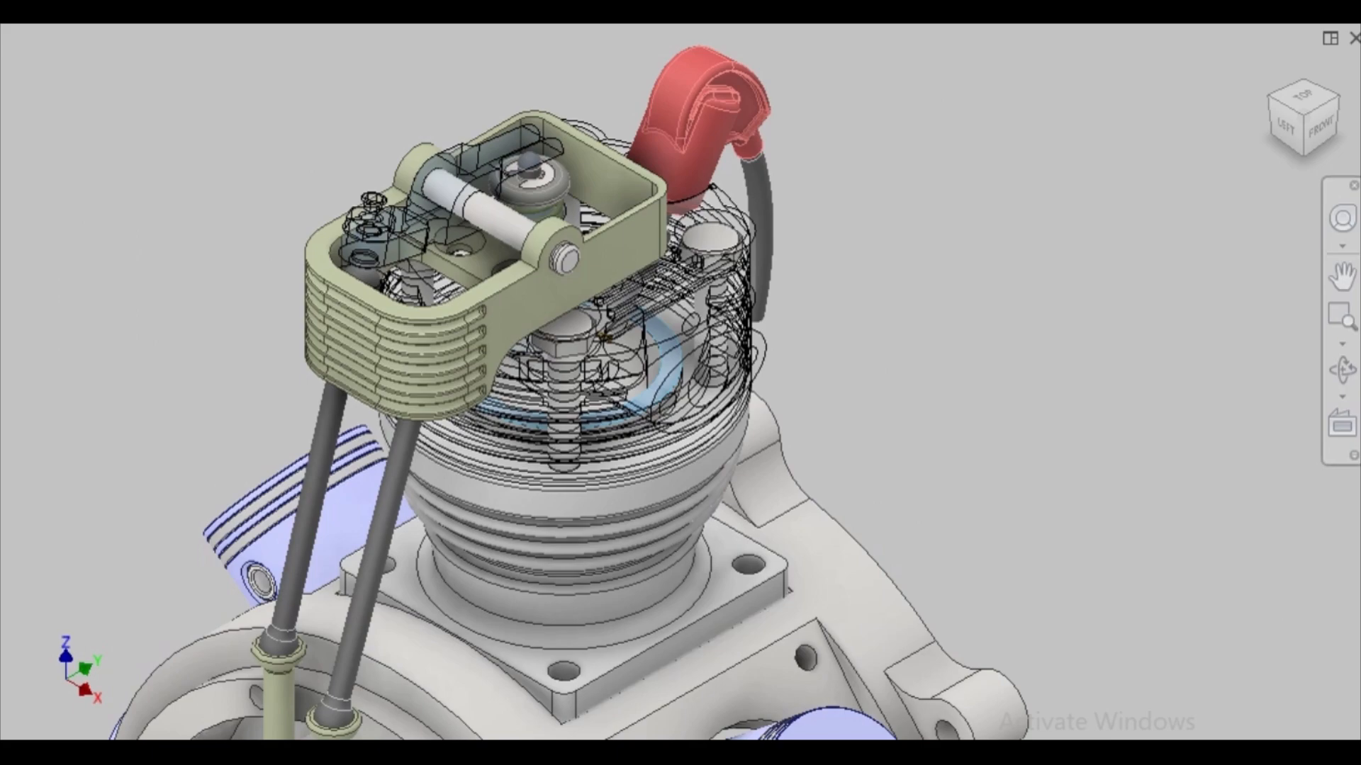
Step: Add the second cylinder with head, rocker box, pushrods and spark plug cap beside the first
{"action": "left_click", "coordinate": [527, 173]}
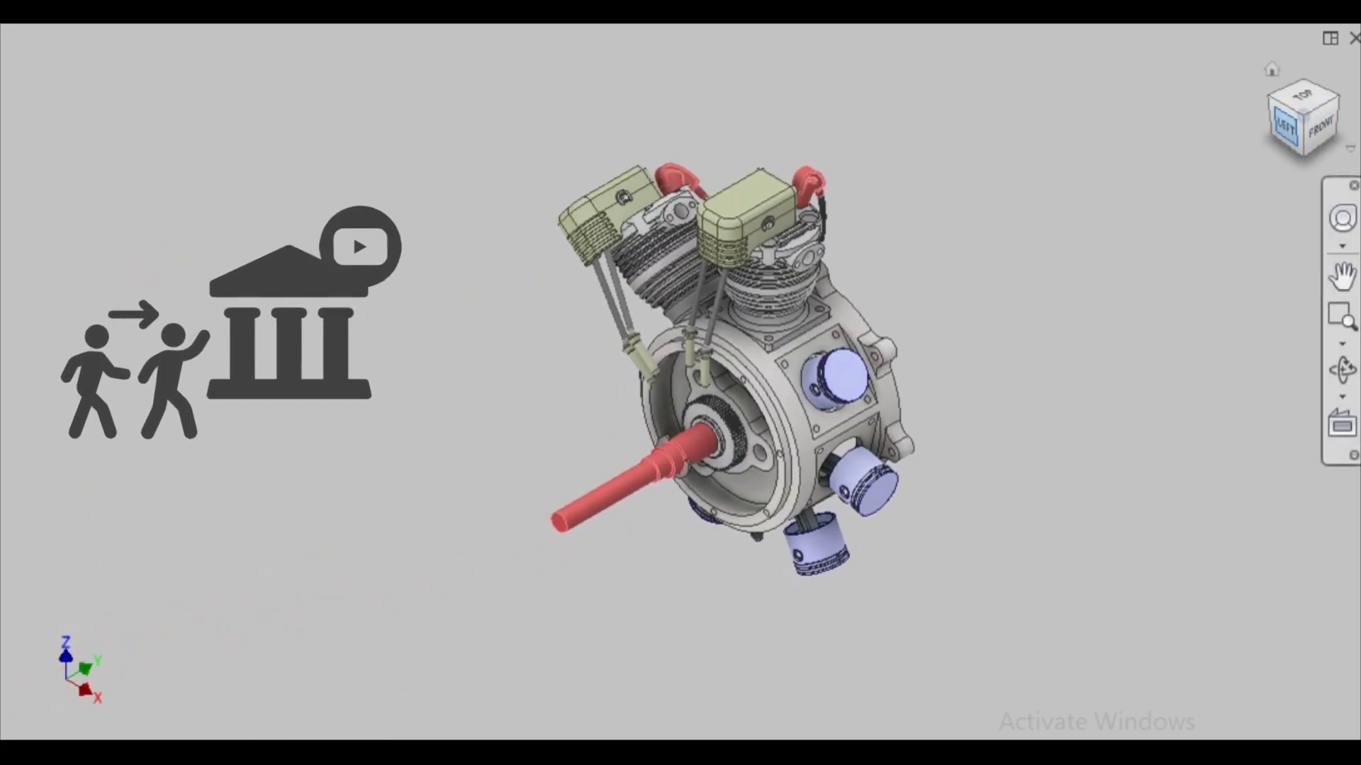
Step: Orbit and zoom in on the green intake manifold and its first pipe beside a cylinder head
{"action": "left_click", "coordinate": [1289, 122]}
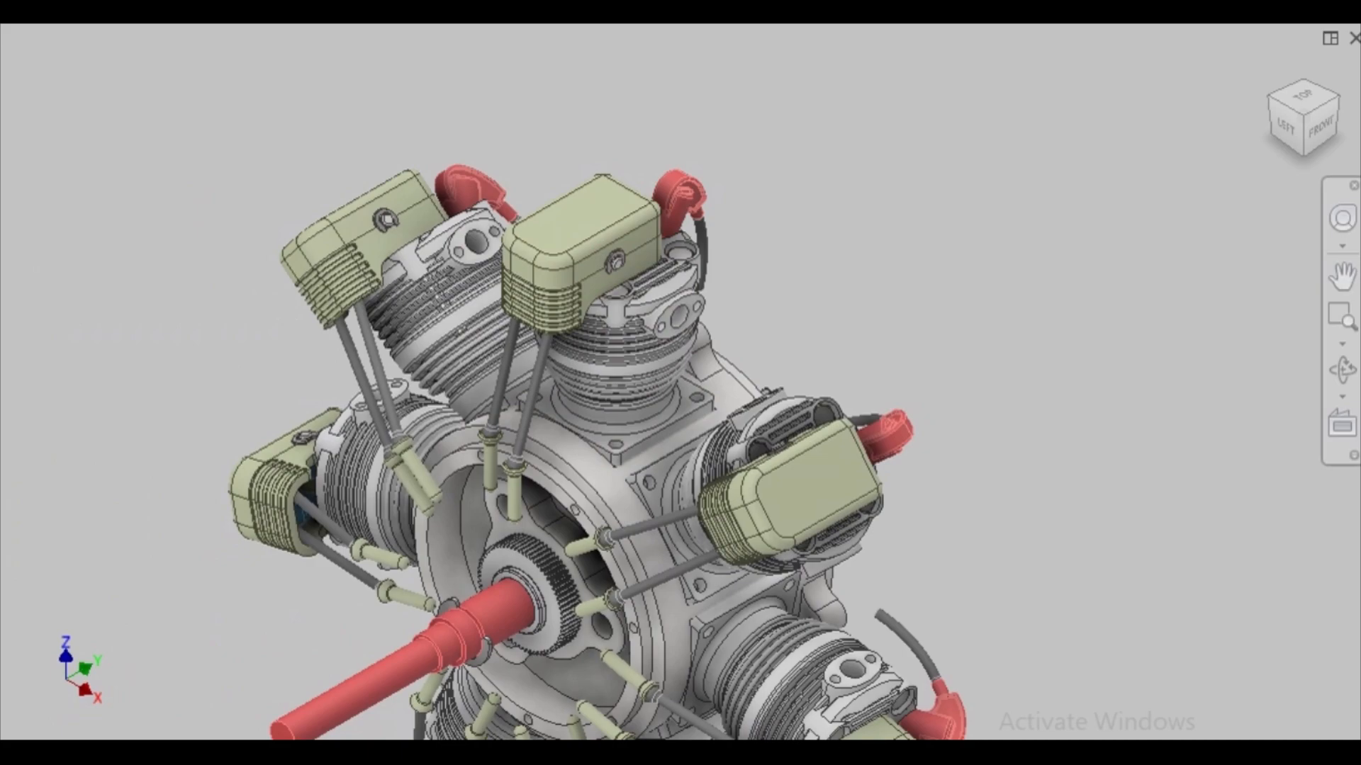
{"action": "scroll", "scroll_direction": "up", "scroll_amount": 3}
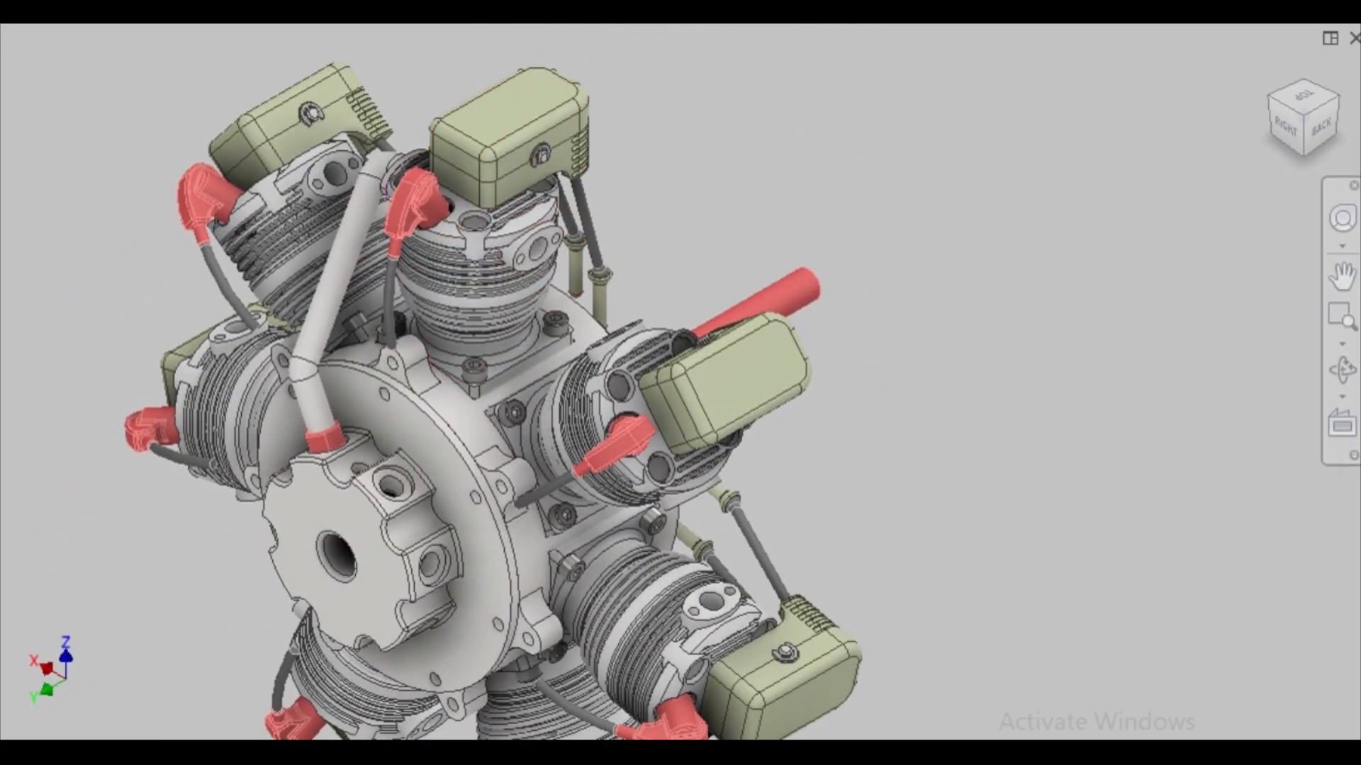
{"action": "left_click", "coordinate": [539, 233]}
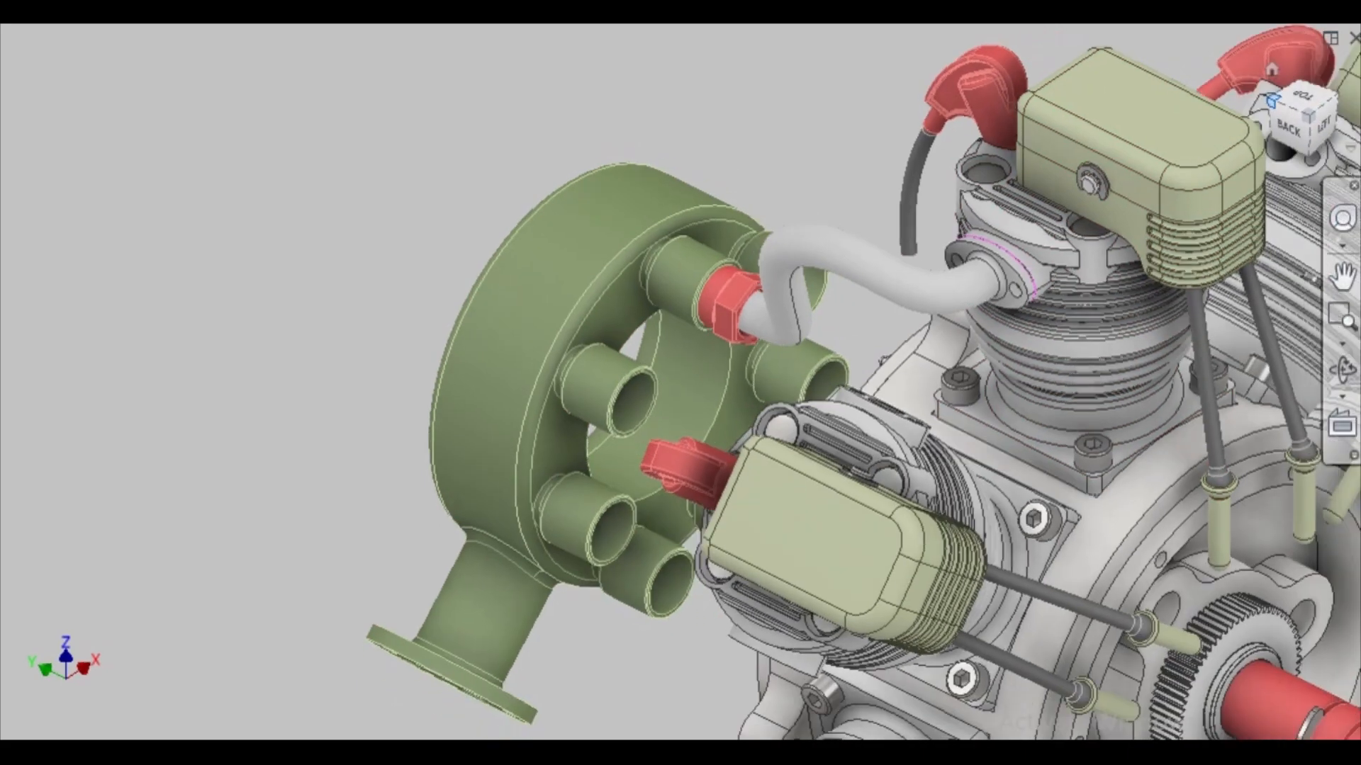
Step: Orbit from the Right view to an isometric view showing every curved intake pipe joined to the manifold
{"action": "left_click", "coordinate": [1292, 115]}
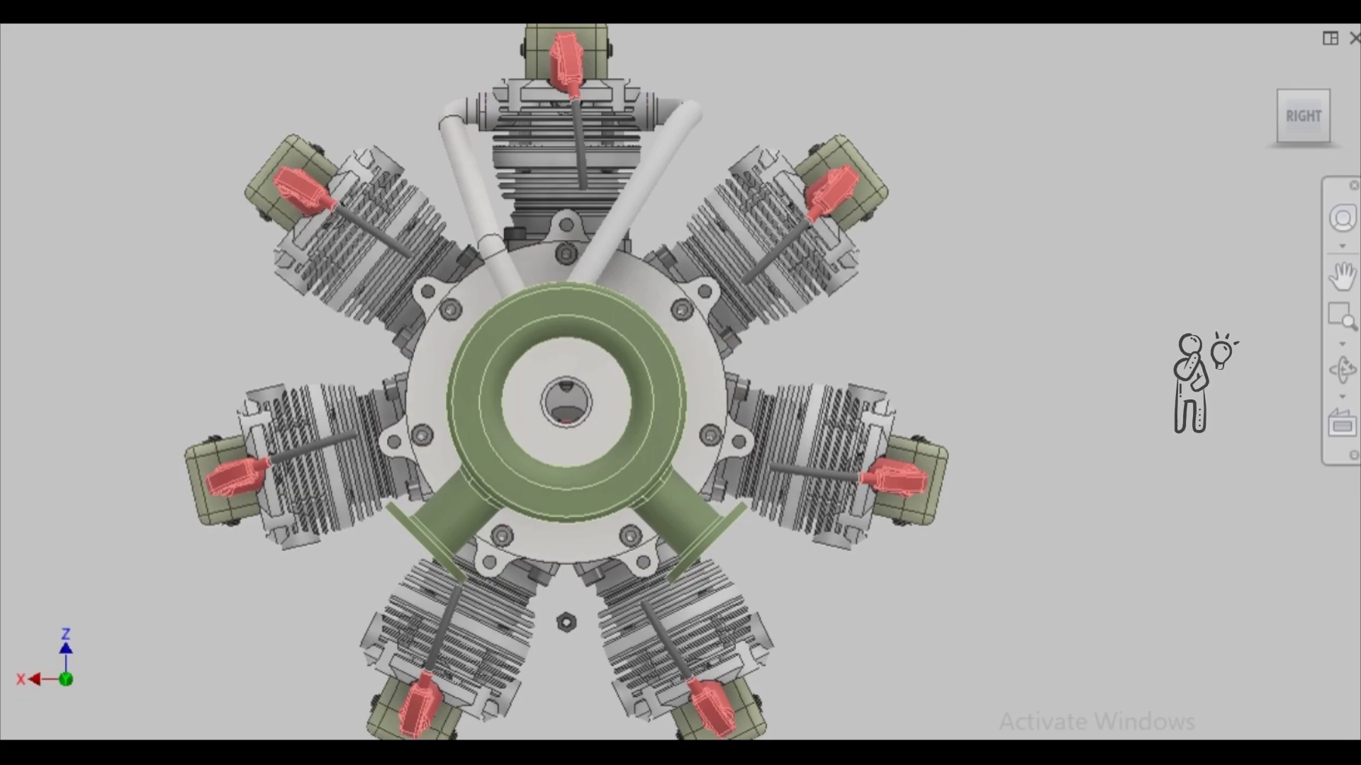
{"action": "left_click", "coordinate": [449, 309]}
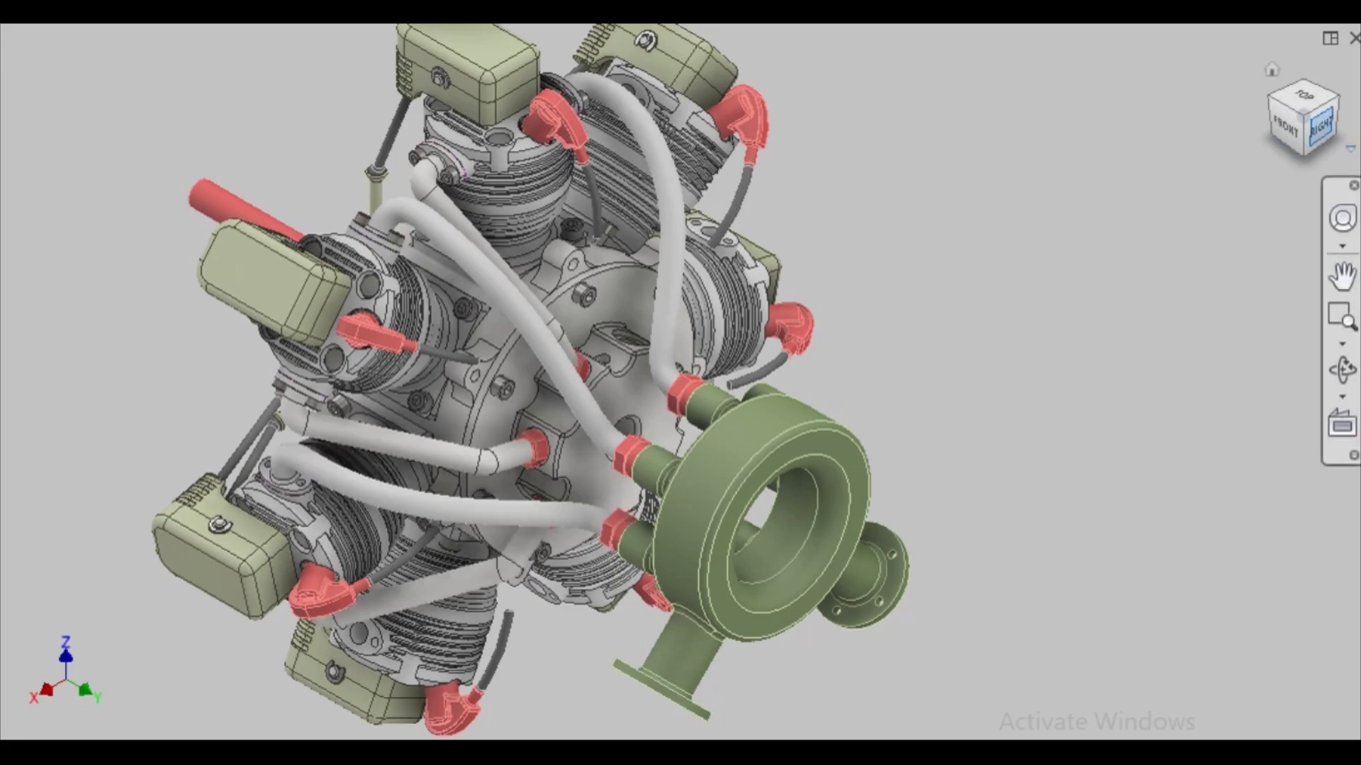
Step: Zoom out so the entire radial engine assembly fits on screen
{"action": "left_click", "coordinate": [1324, 126]}
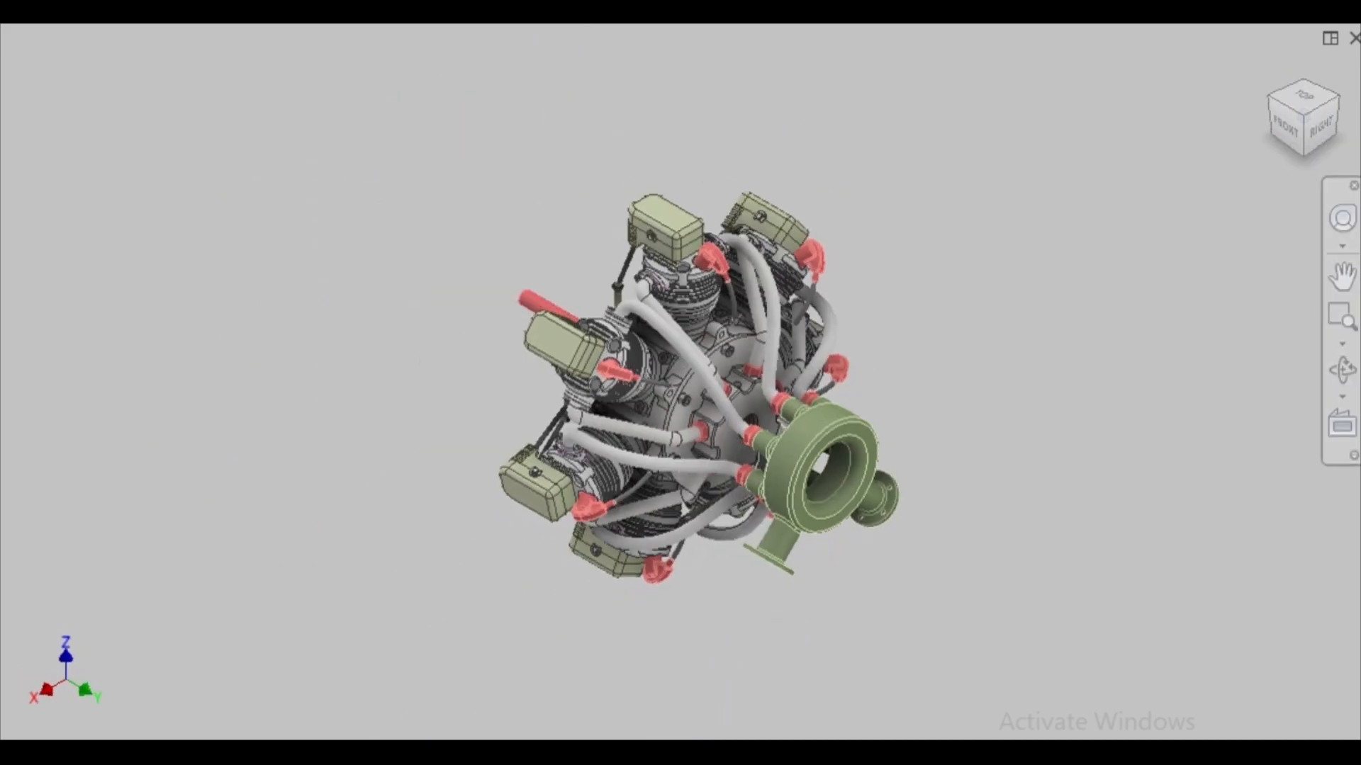
Step: Orbit beneath the engine and zoom into the hub to inspect the bearing, red crankshaft and tappets
{"action": "left_click", "coordinate": [759, 356]}
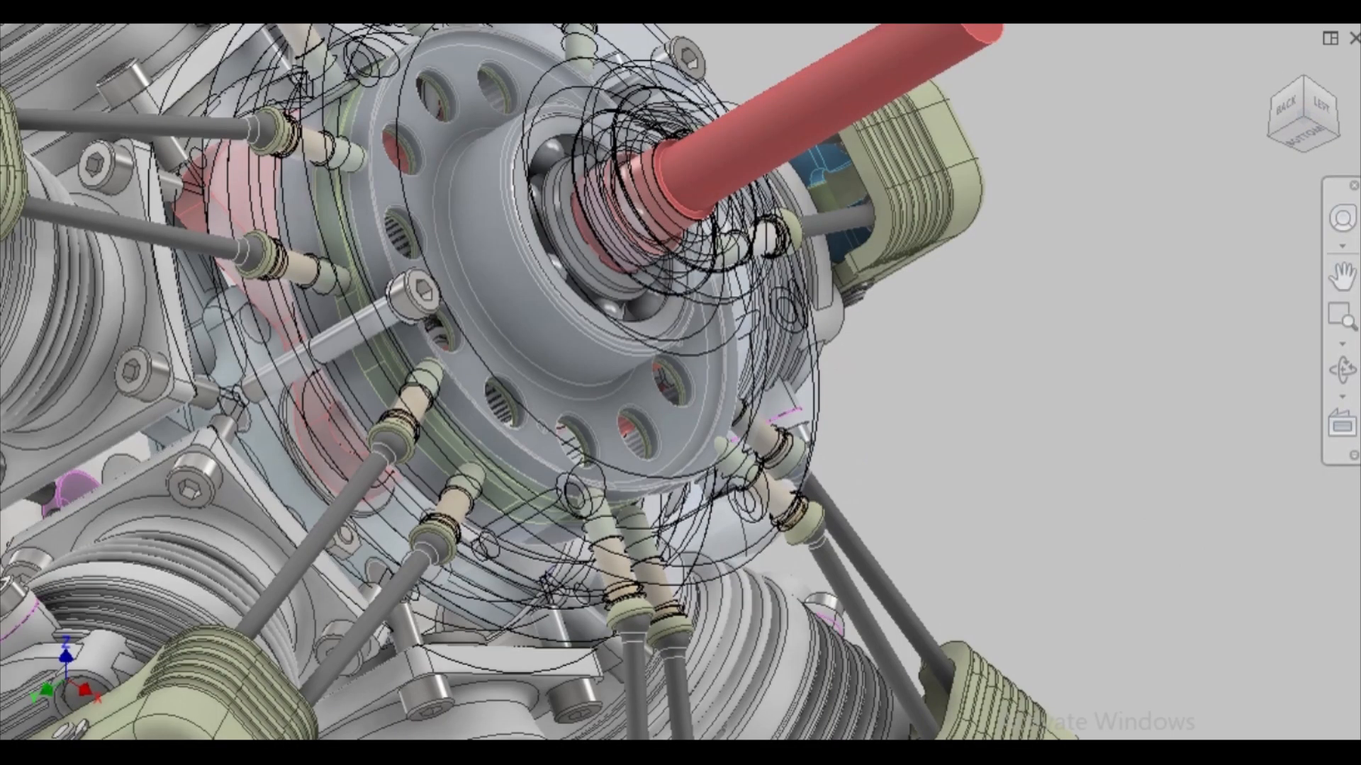
{"action": "left_click", "coordinate": [417, 295]}
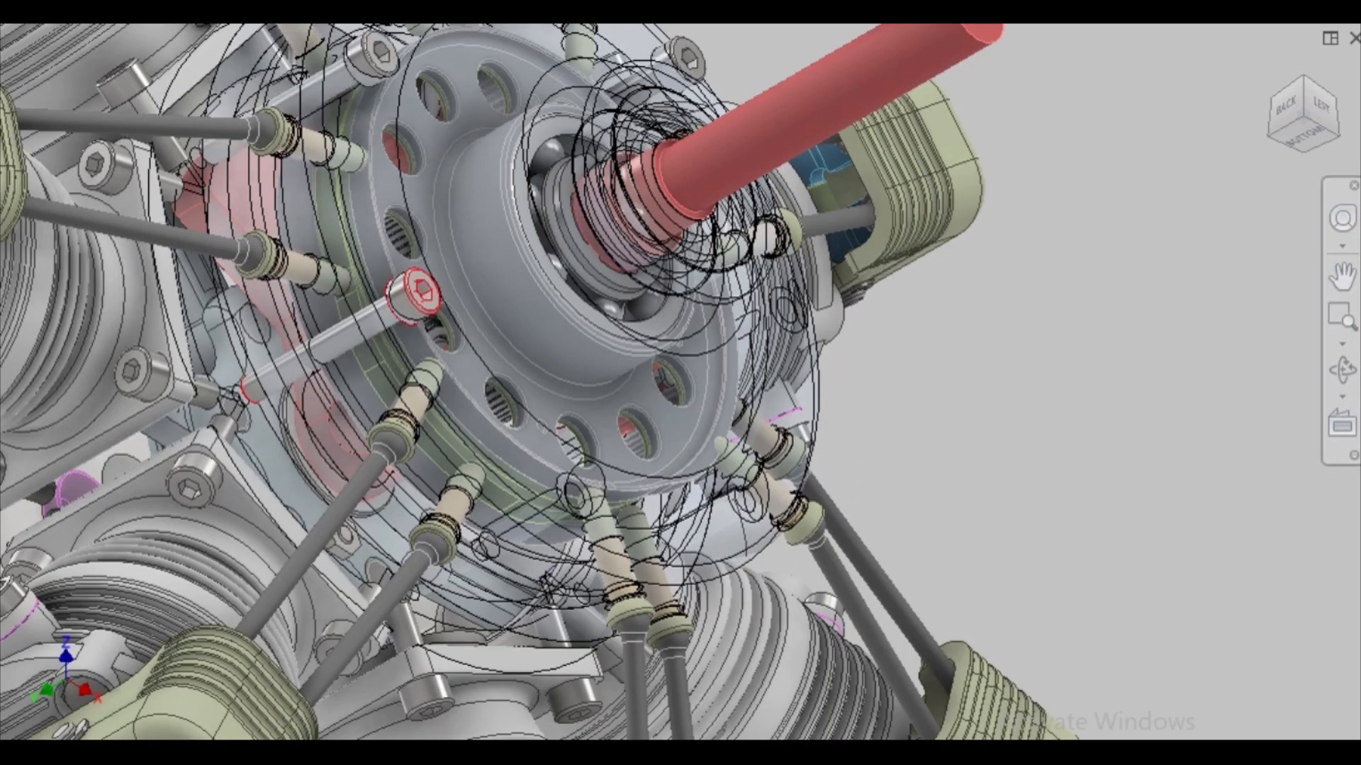